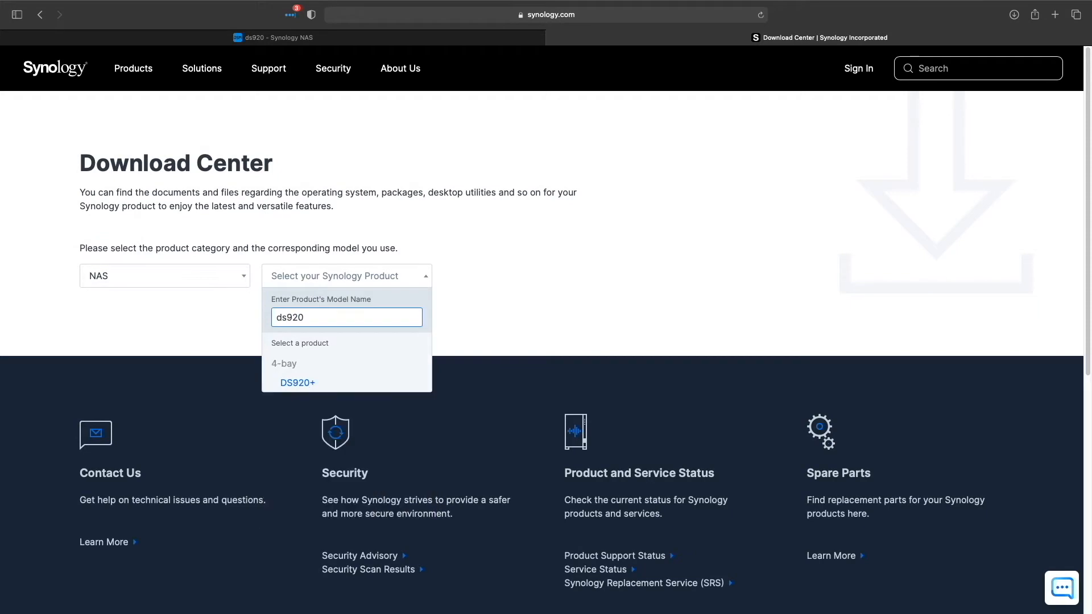
Step: Select DS920+ with current version 6.2.4-25556 to see the DSM 7.0-41890 patch path
left_click(297, 382)
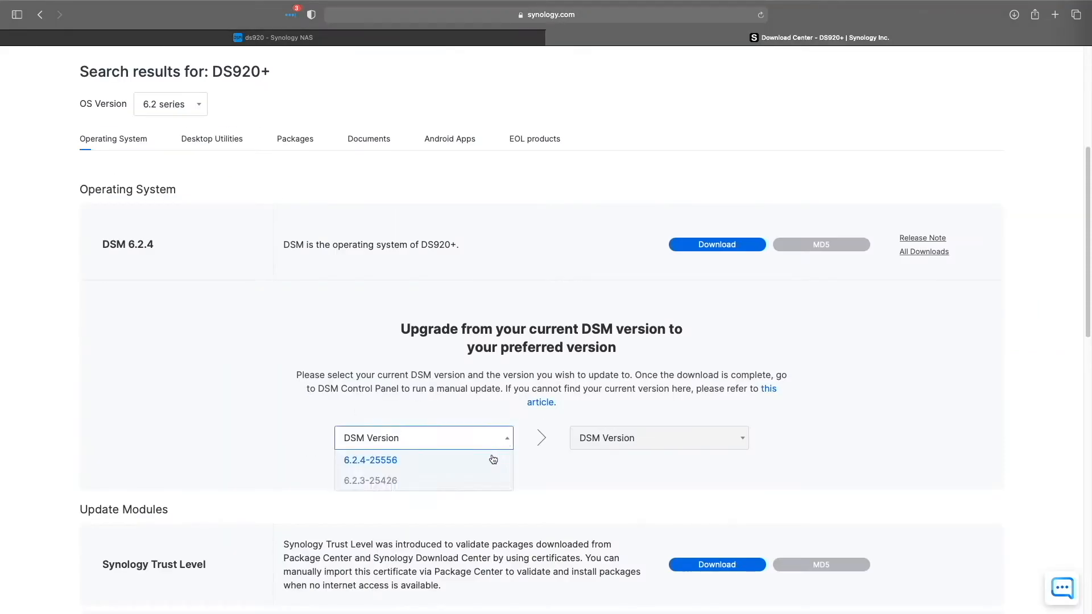
left_click(369, 459)
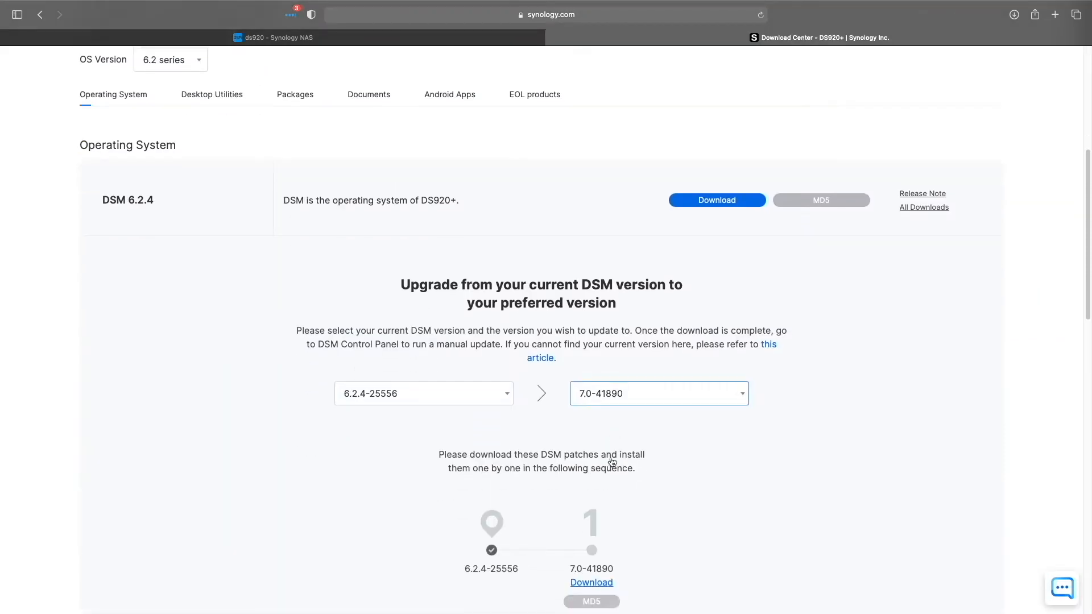
left_click(274, 38)
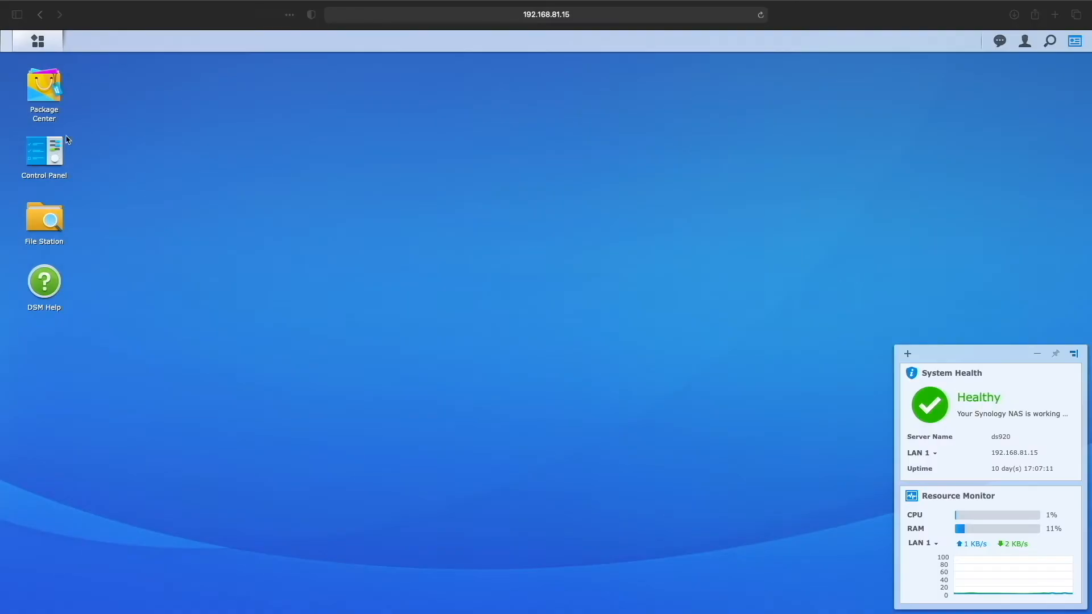
Step: Reach Control Panel's Update & Restore, showing the DS718+ on 6.2.4-25556 with DSM 7.0 offered
double_click(43, 153)
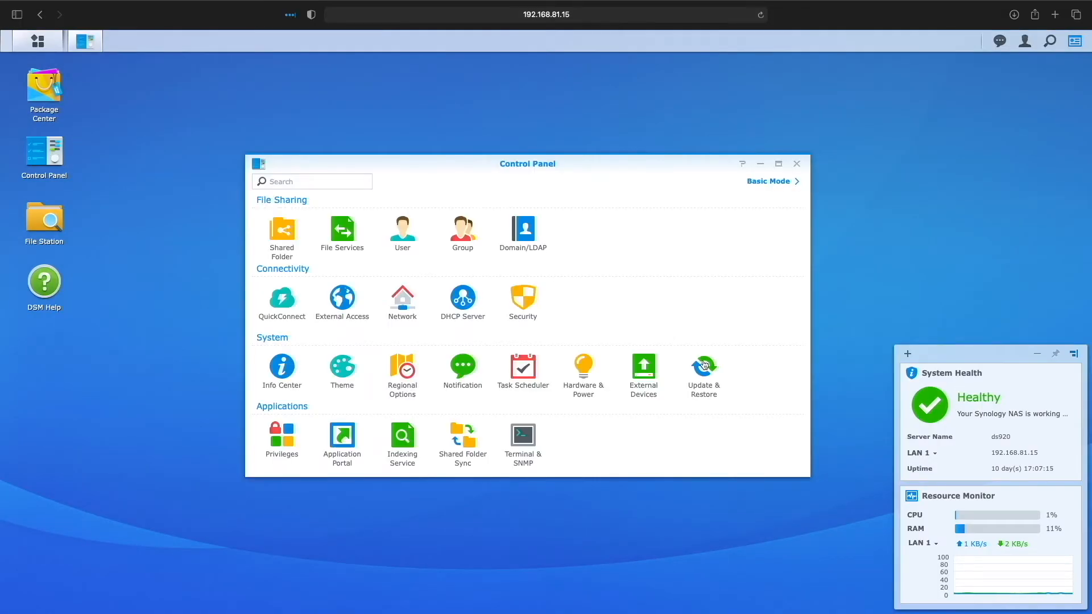
left_click(703, 371)
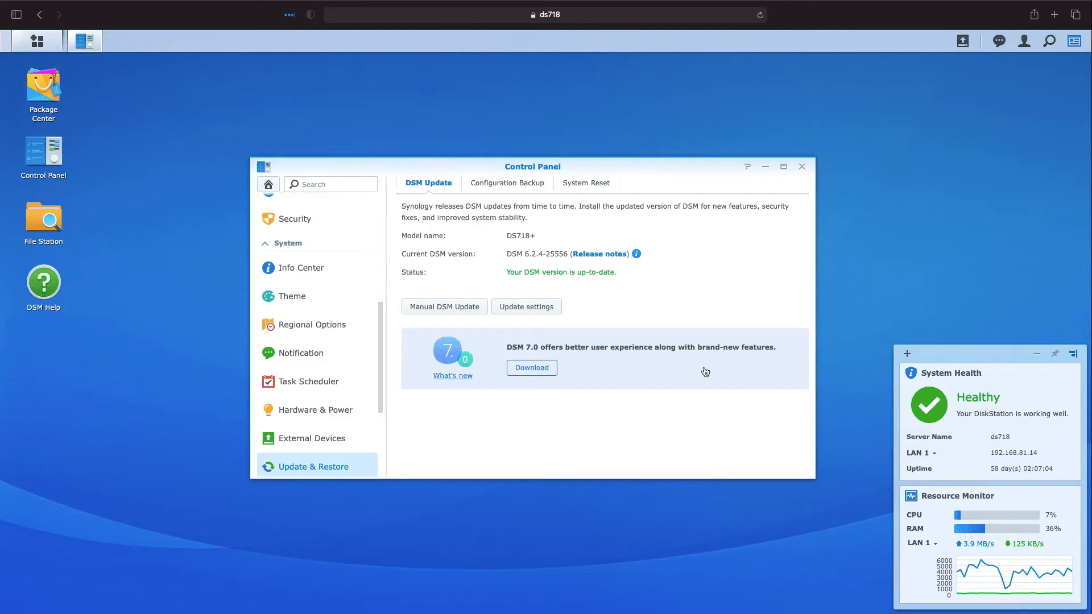
Step: Download the offered DSM 7.0 update from the banner on the DSM Update page
left_click(600, 254)
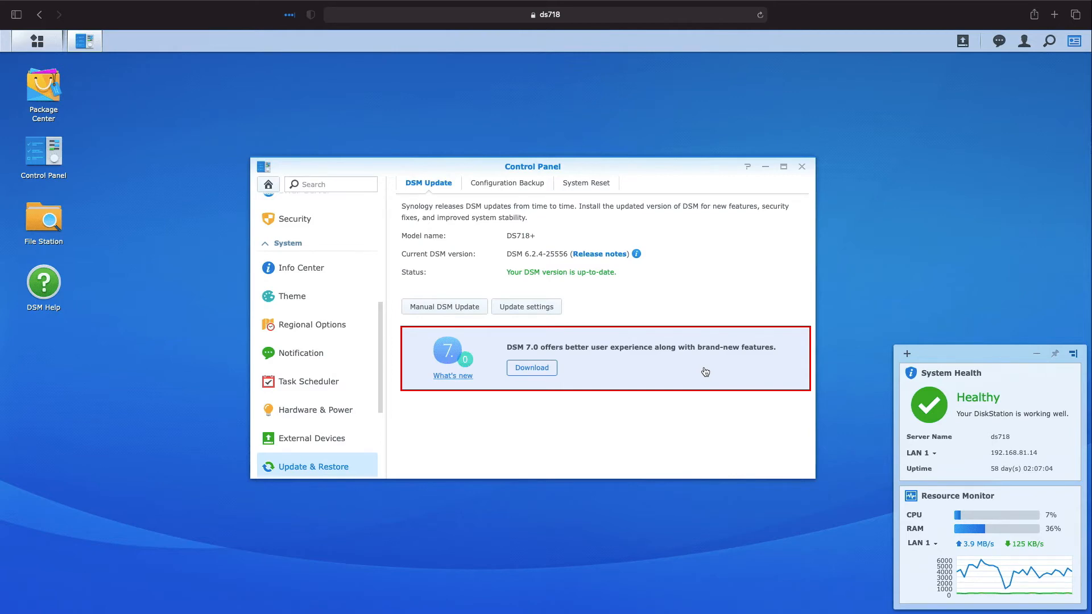
left_click(531, 367)
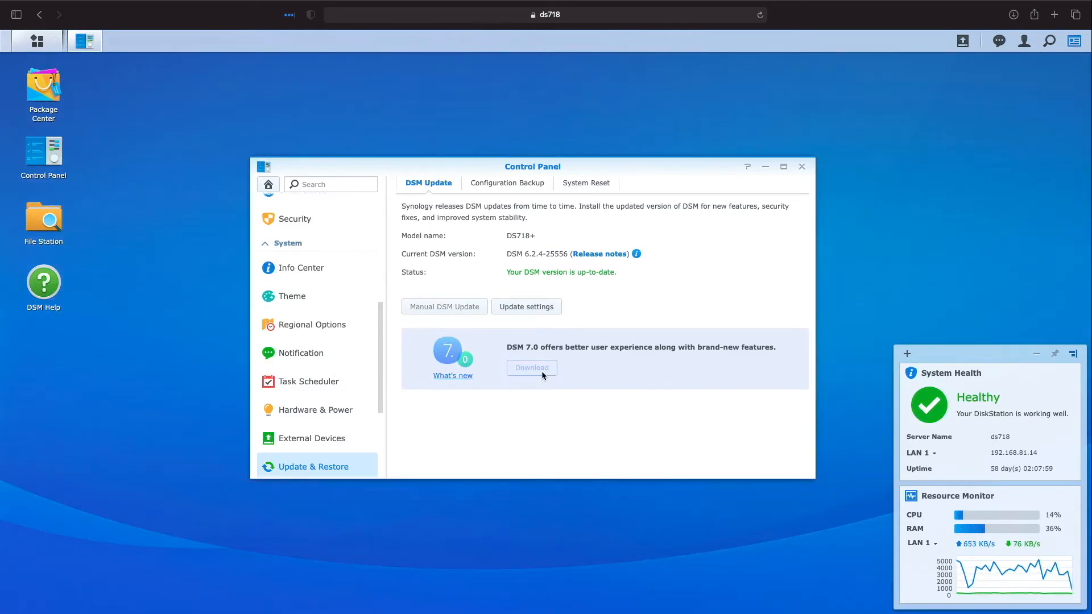
Step: Launch Upgrade Now once the DSM 7.0 download reaches 100%, bringing up the update notice
left_click(532, 367)
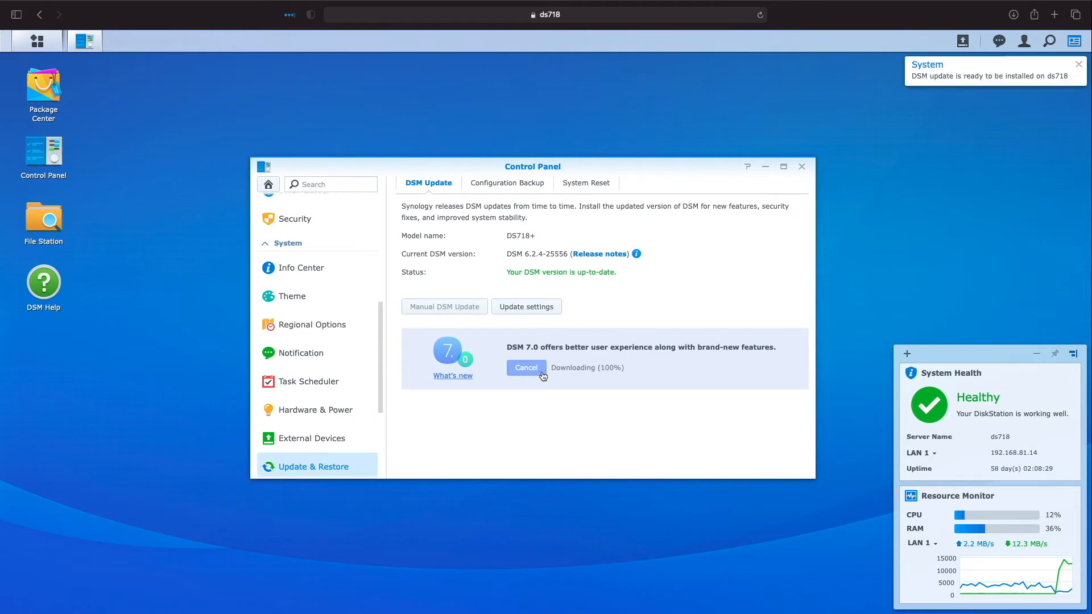
left_click(527, 367)
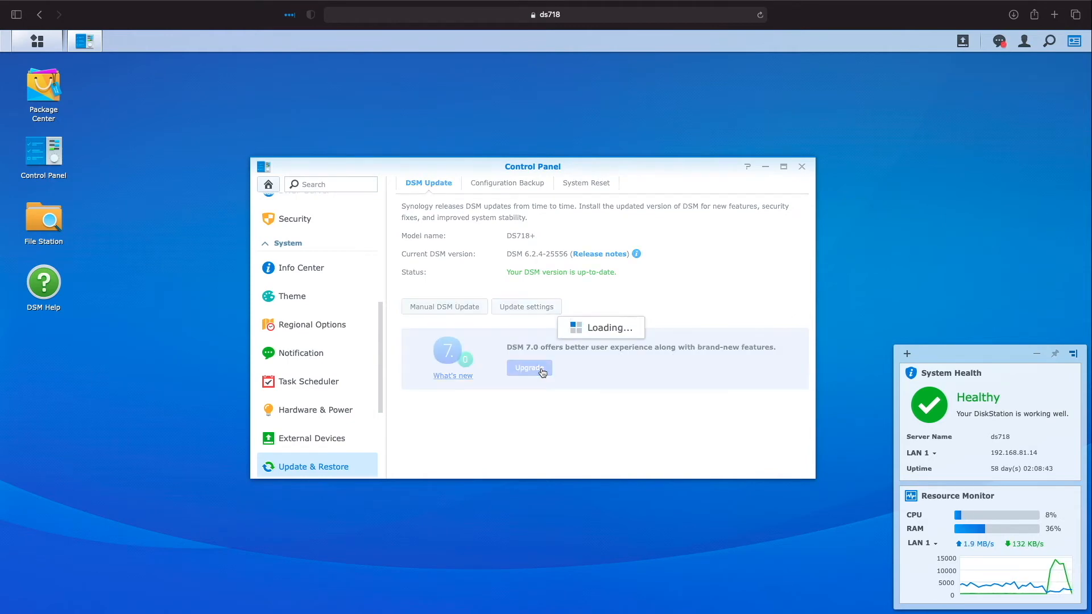
left_click(529, 368)
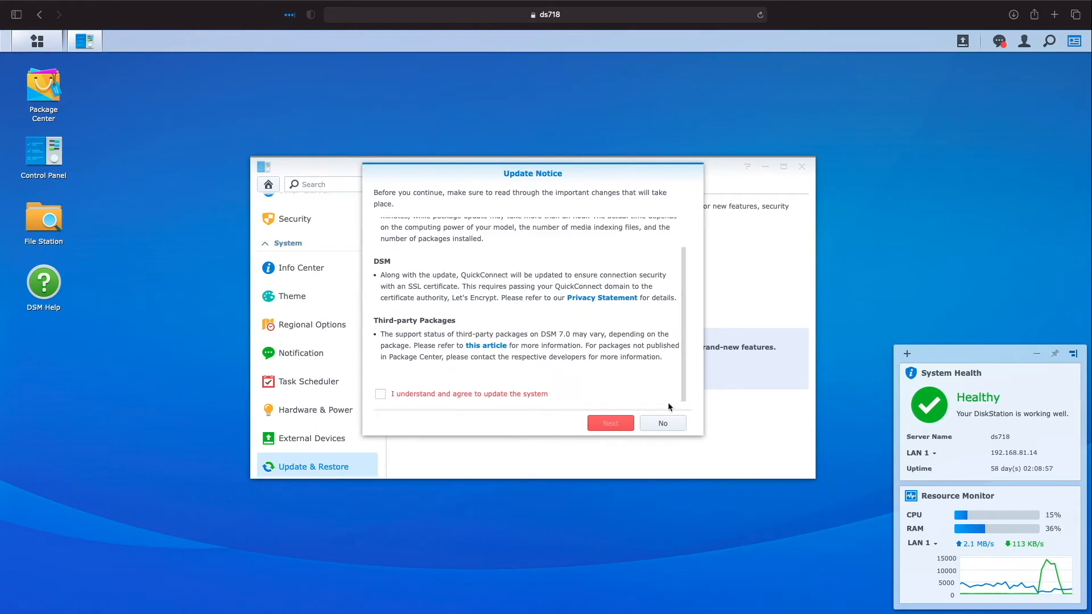
Step: Tick 'I understand and agree to update the system' and continue so the DSM 7.0 update starts at 0%
left_click(381, 393)
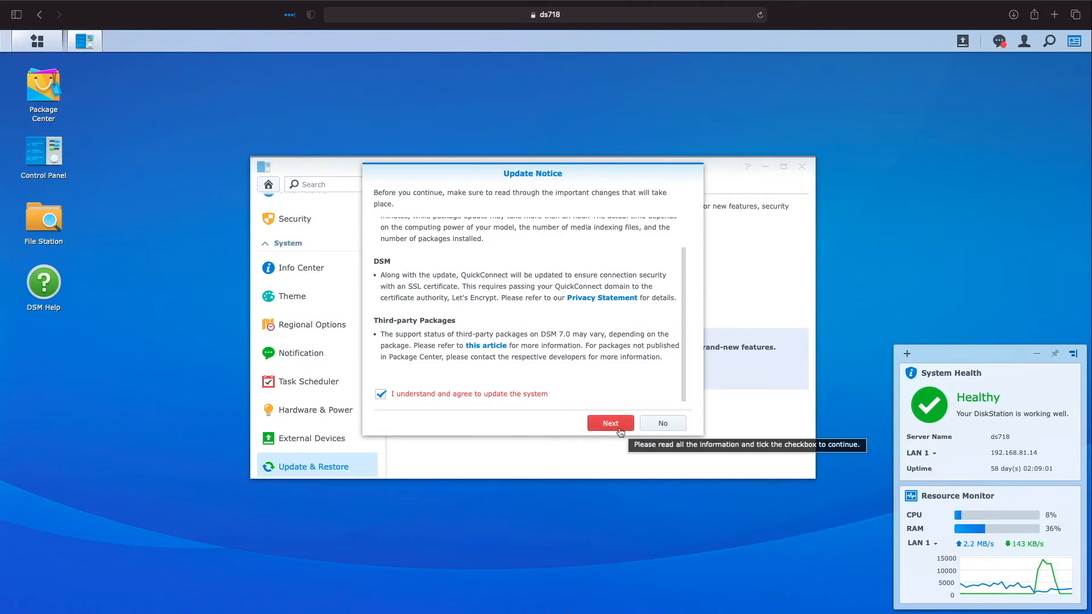
left_click(610, 423)
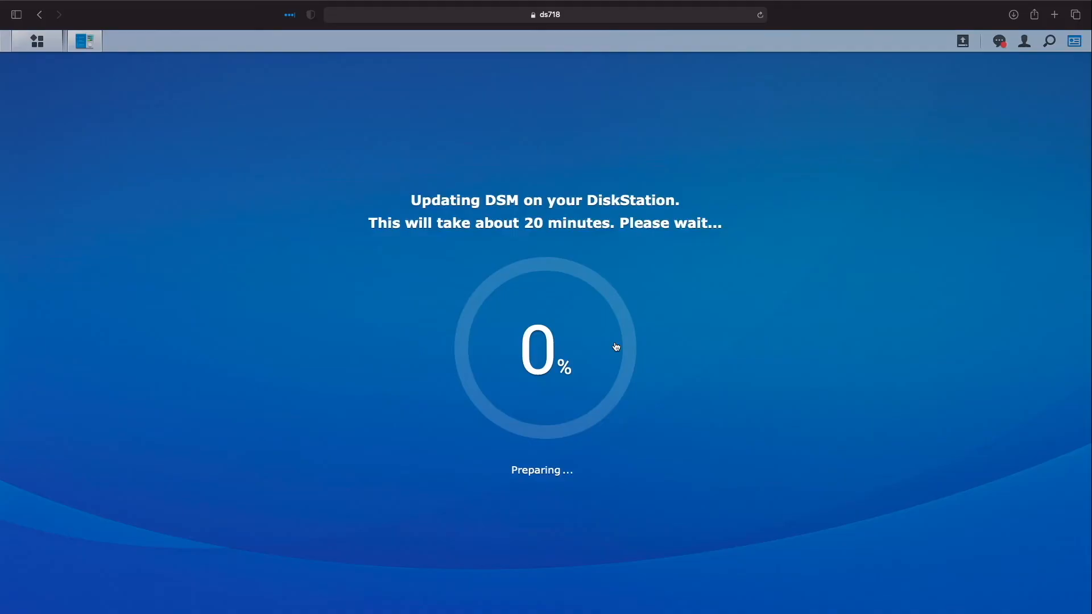